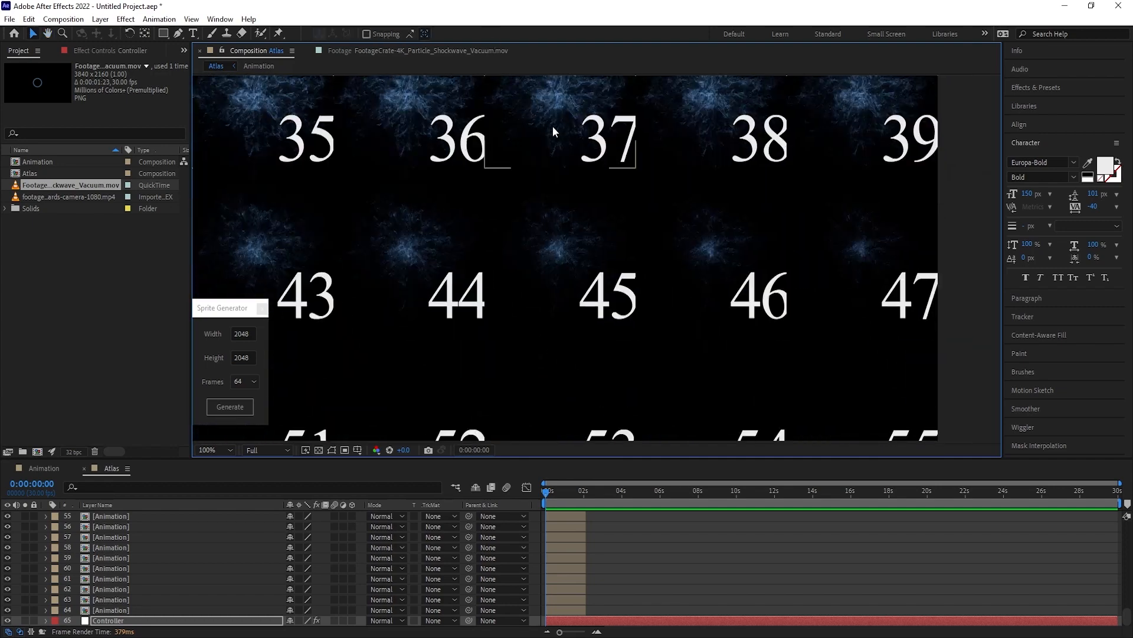
Keep the atlas at 2048×2048 pixels with 64 frames in the Sprite Generator panel
left_click(230, 406)
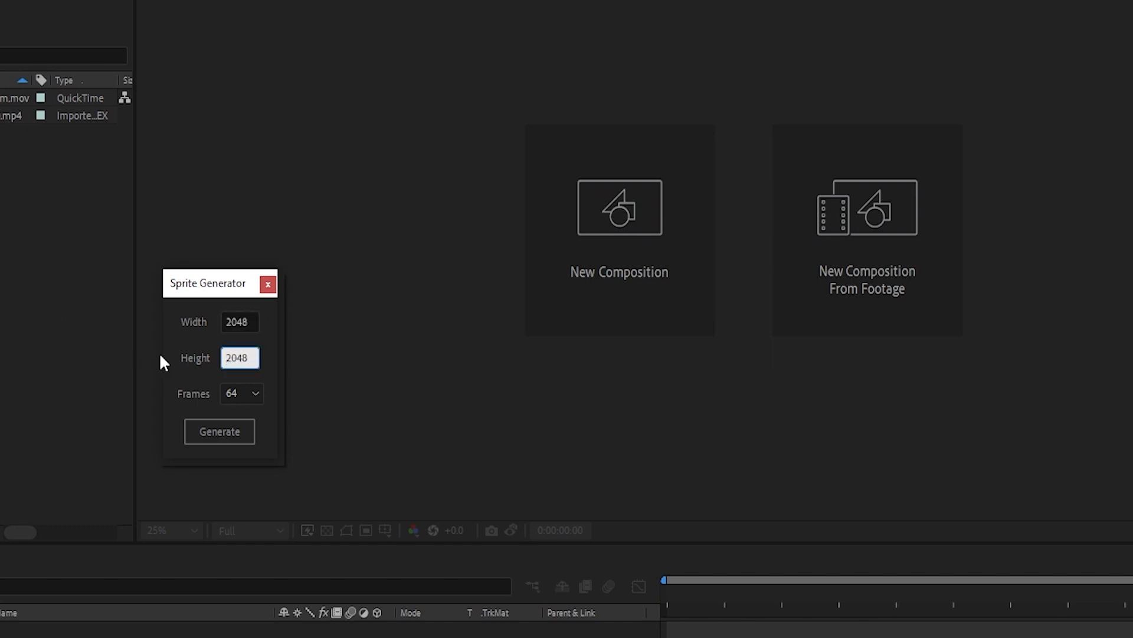
left_click(241, 393)
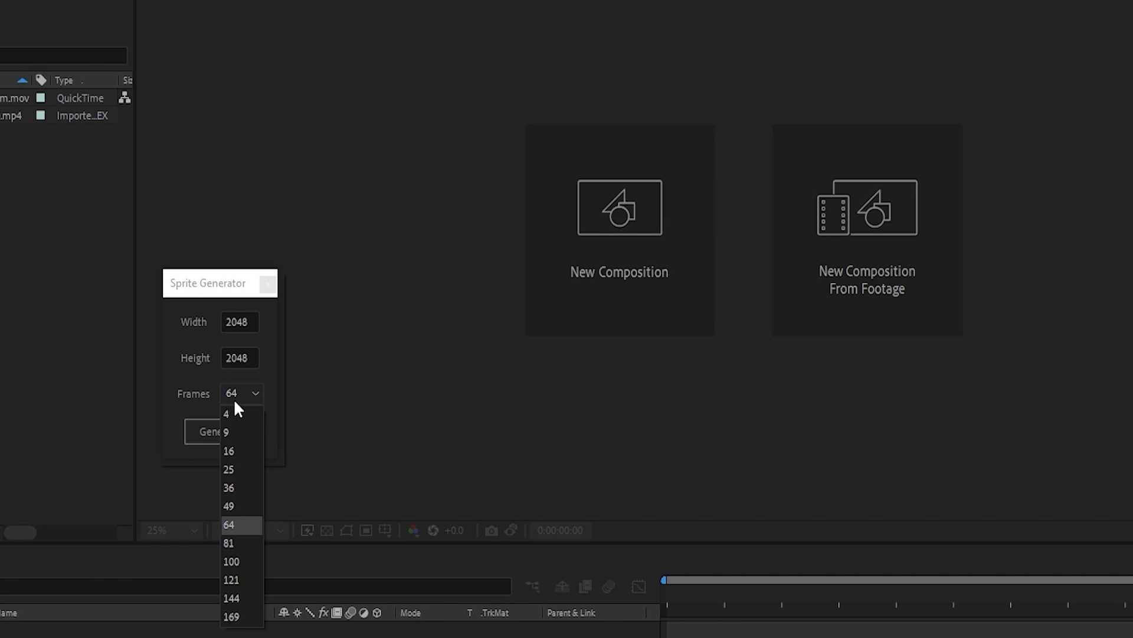
mouse_move(275, 529)
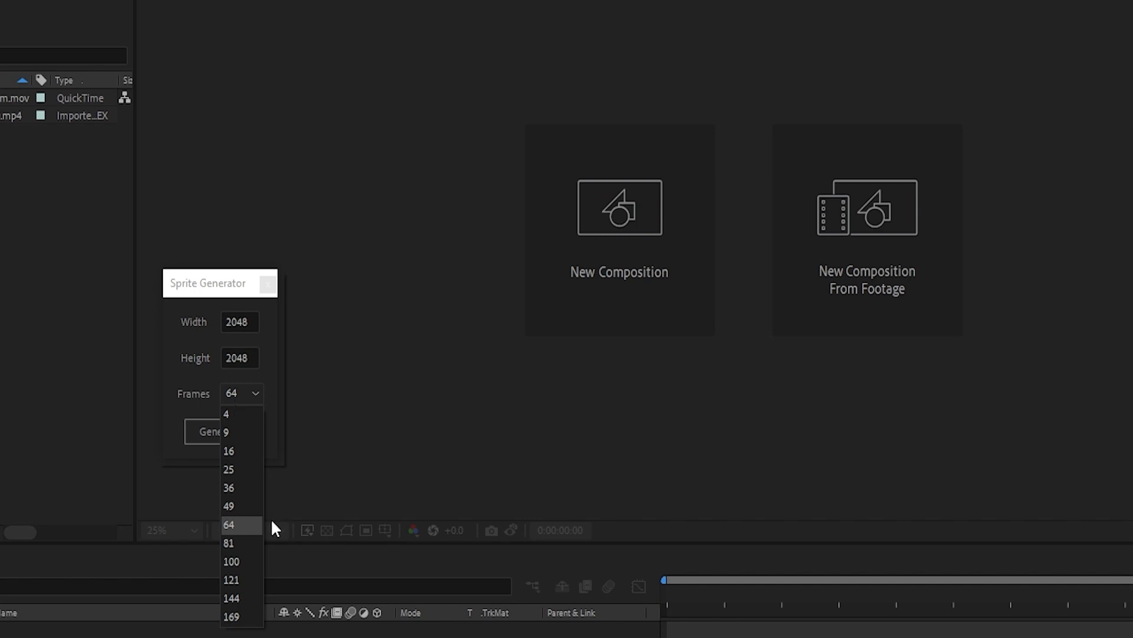
mouse_move(228, 538)
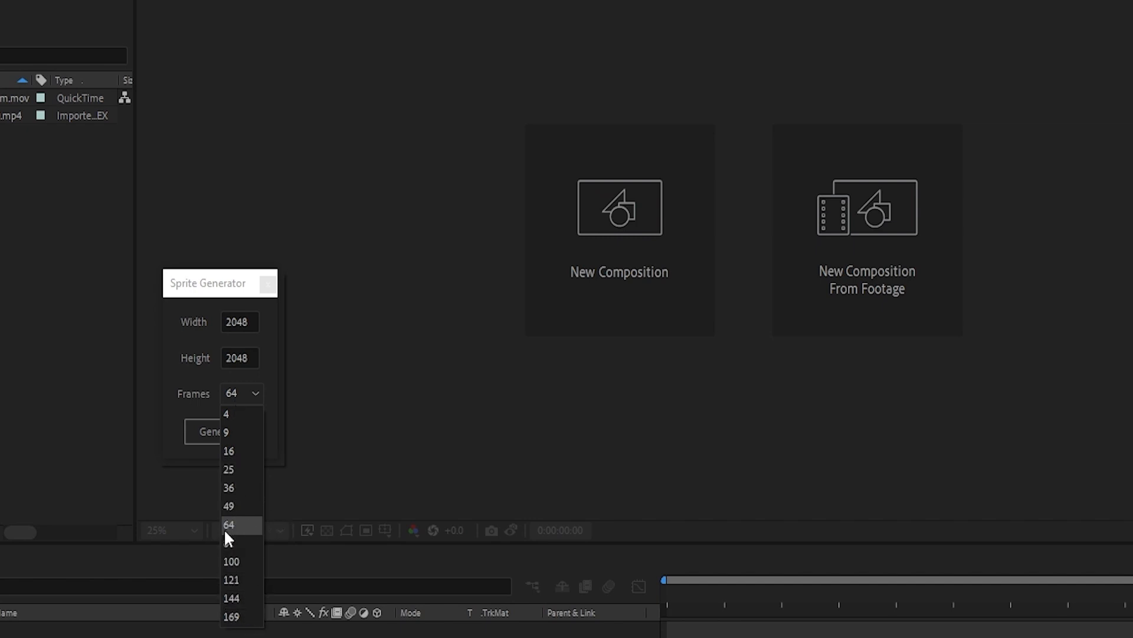
left_click(249, 524)
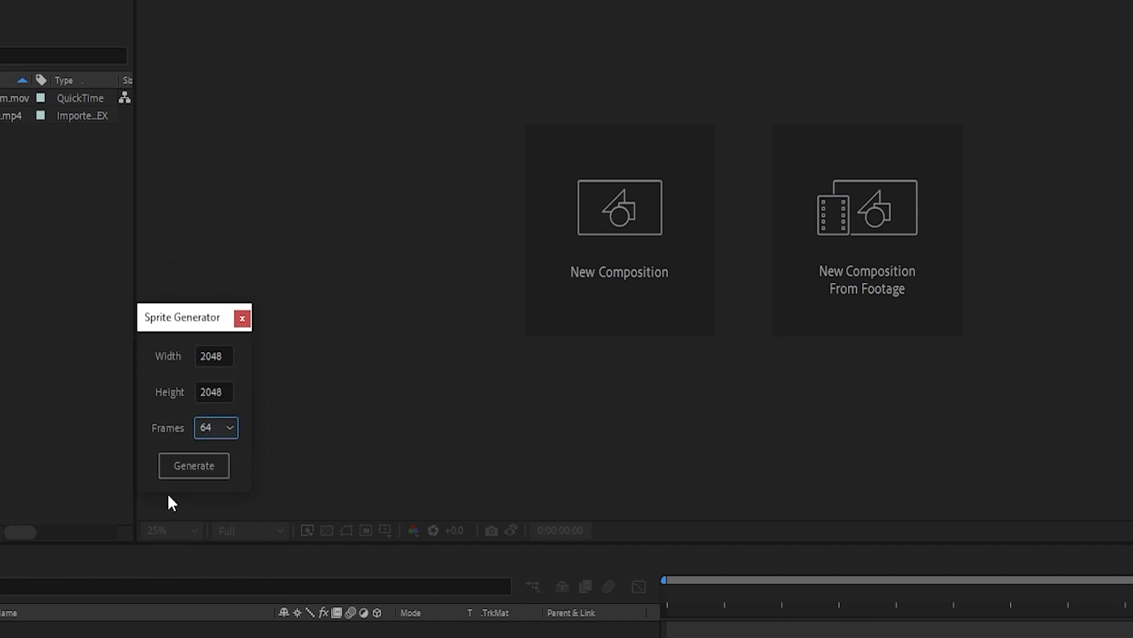
Generate the Atlas and Animation comps, producing an 8×8 grid of tiles numbered 0–63
left_click(192, 465)
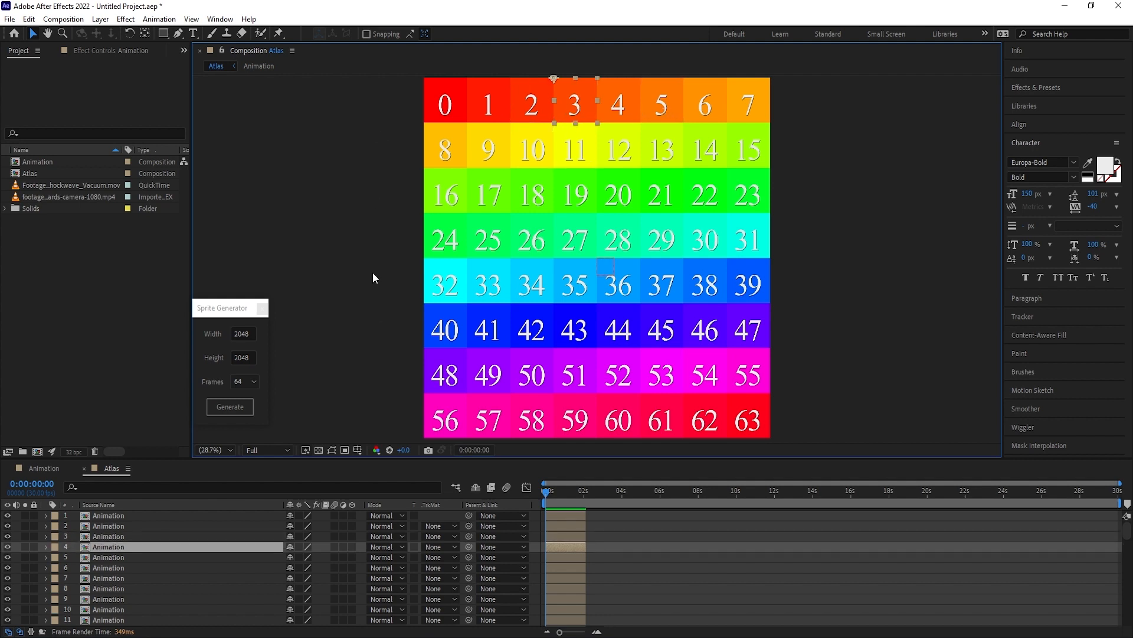
mouse_move(435, 350)
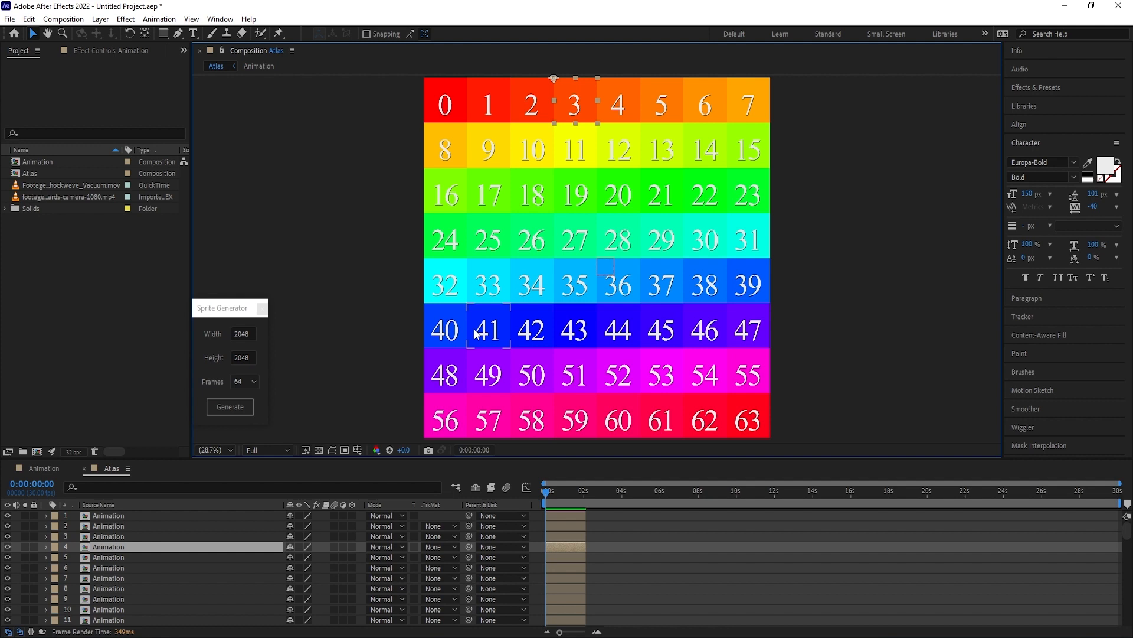
mouse_move(253, 432)
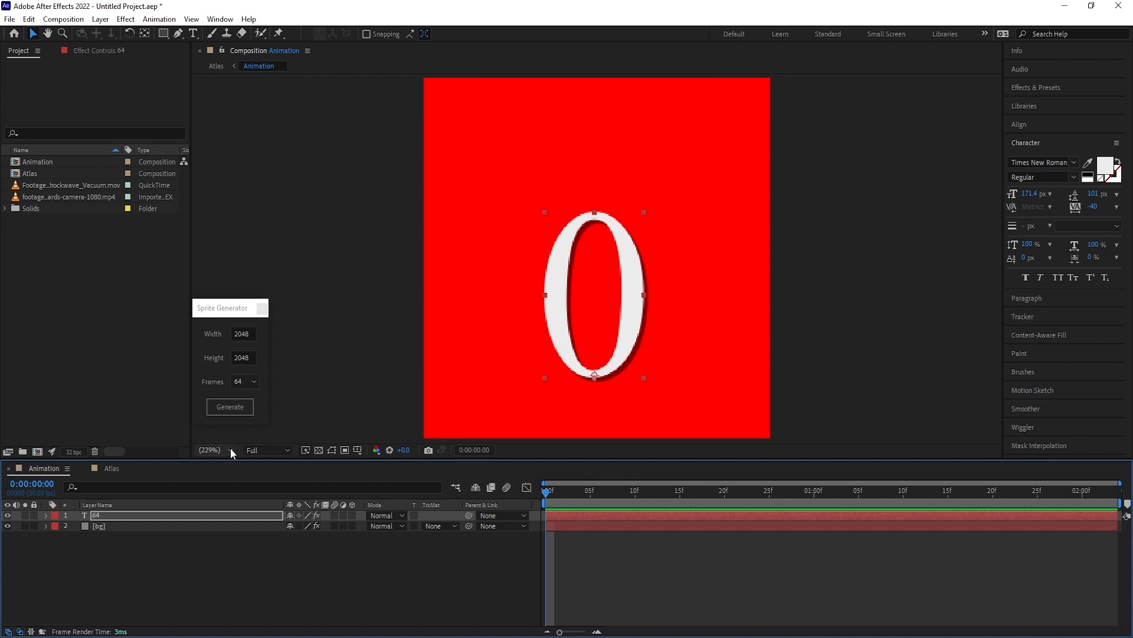
Fit the Animation comp in view and select its red bg layer showing the number 0
left_click(209, 450)
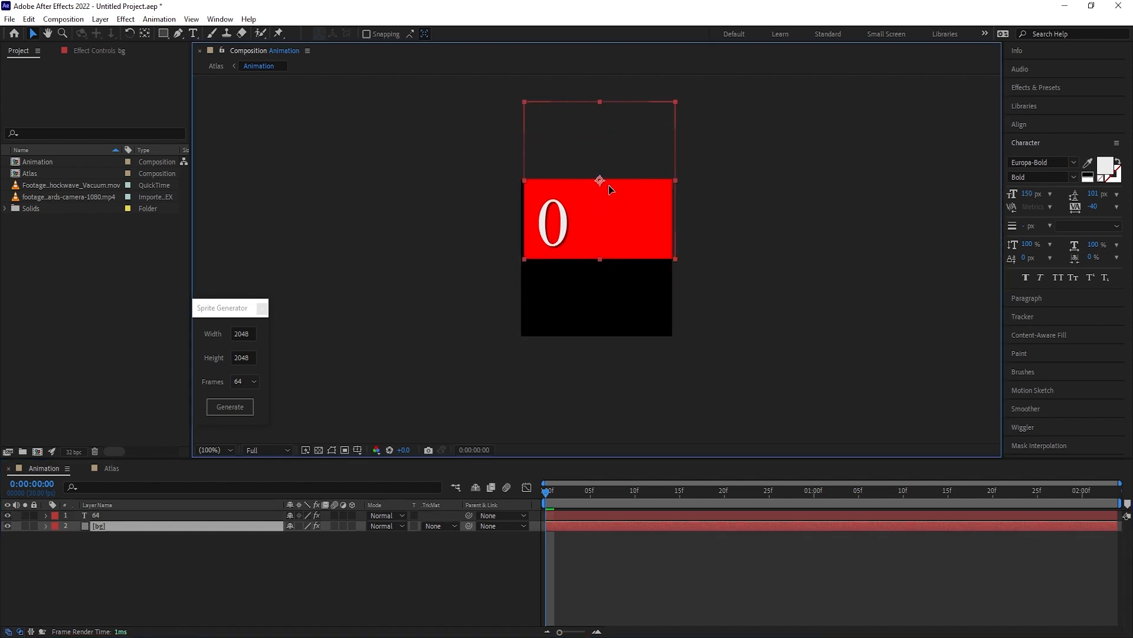
left_click(230, 406)
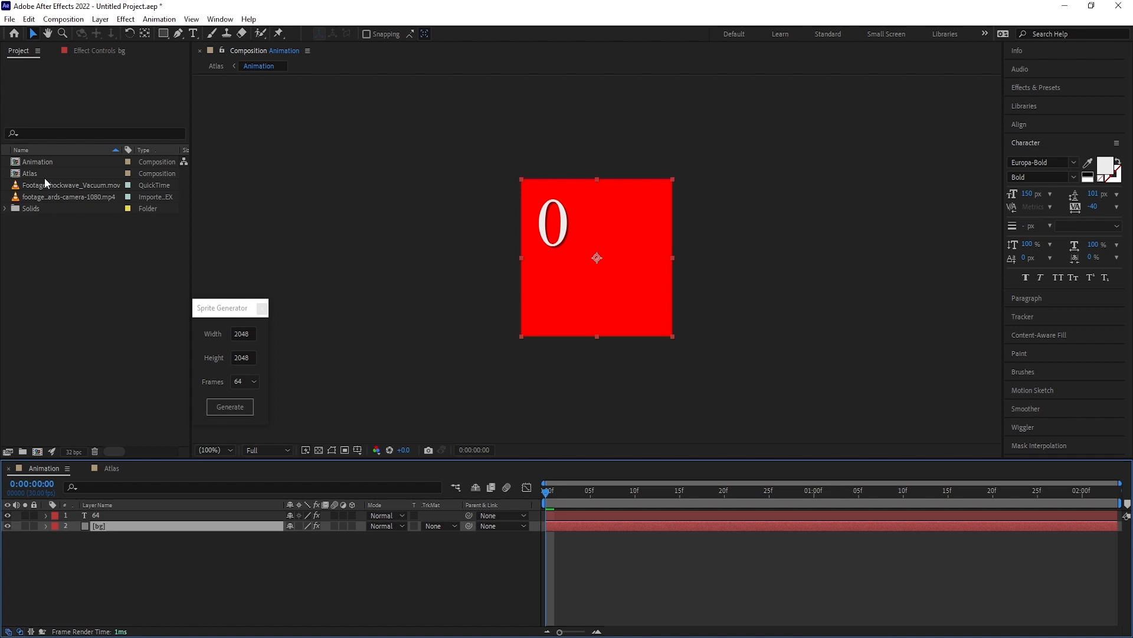
Bring the zombie walking clip into Animation and inspect the resulting zombie tiles in Atlas
double_click(72, 196)
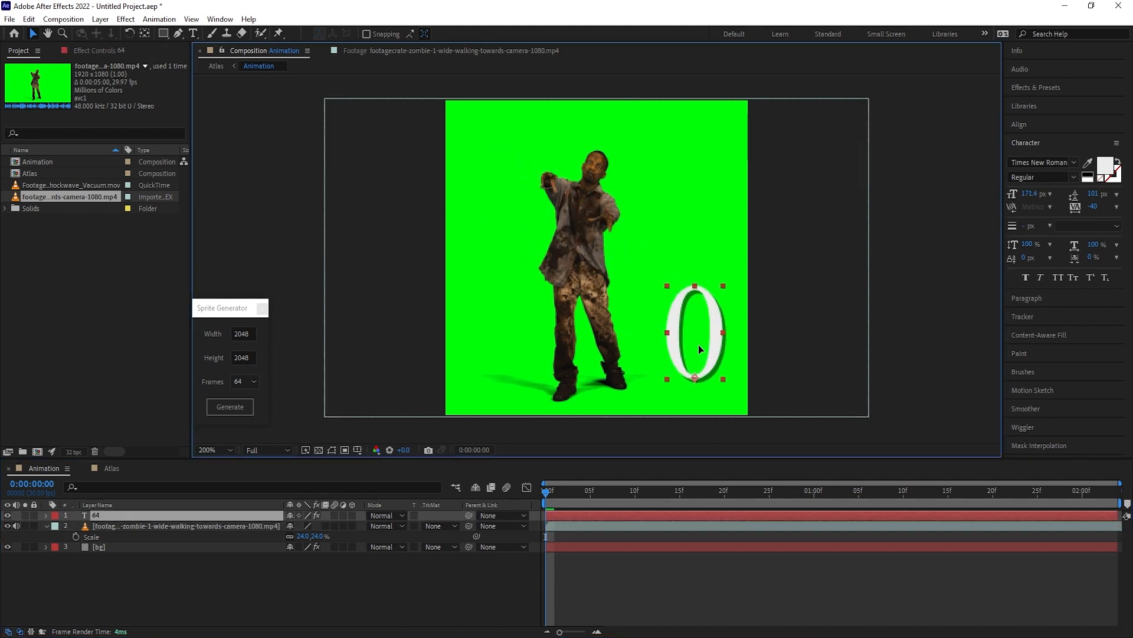
left_click(111, 467)
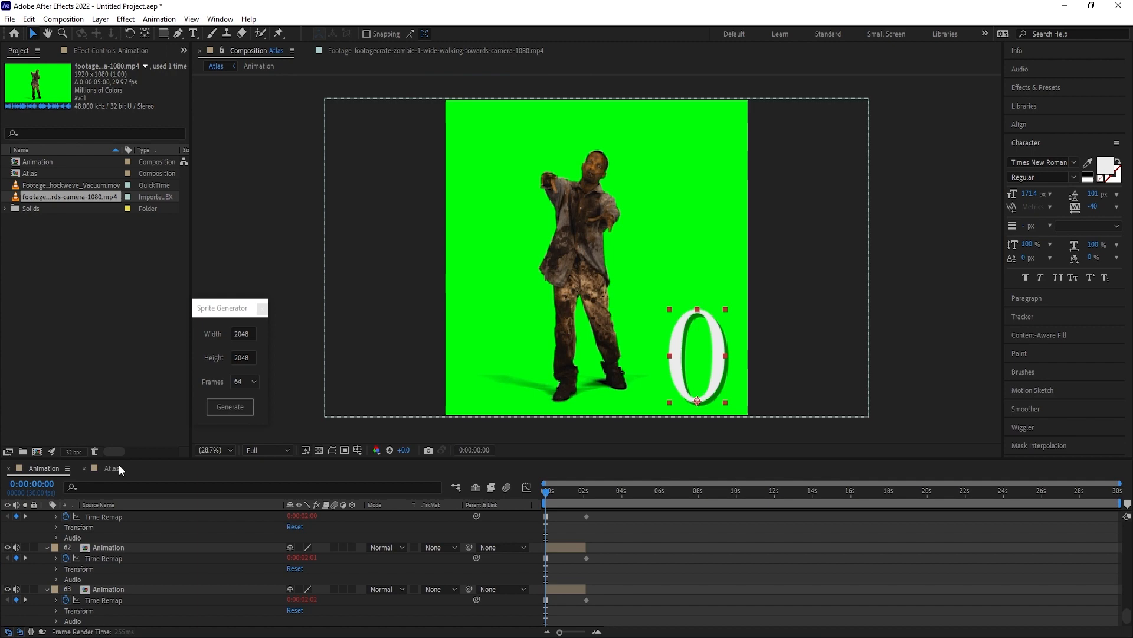
left_click(231, 406)
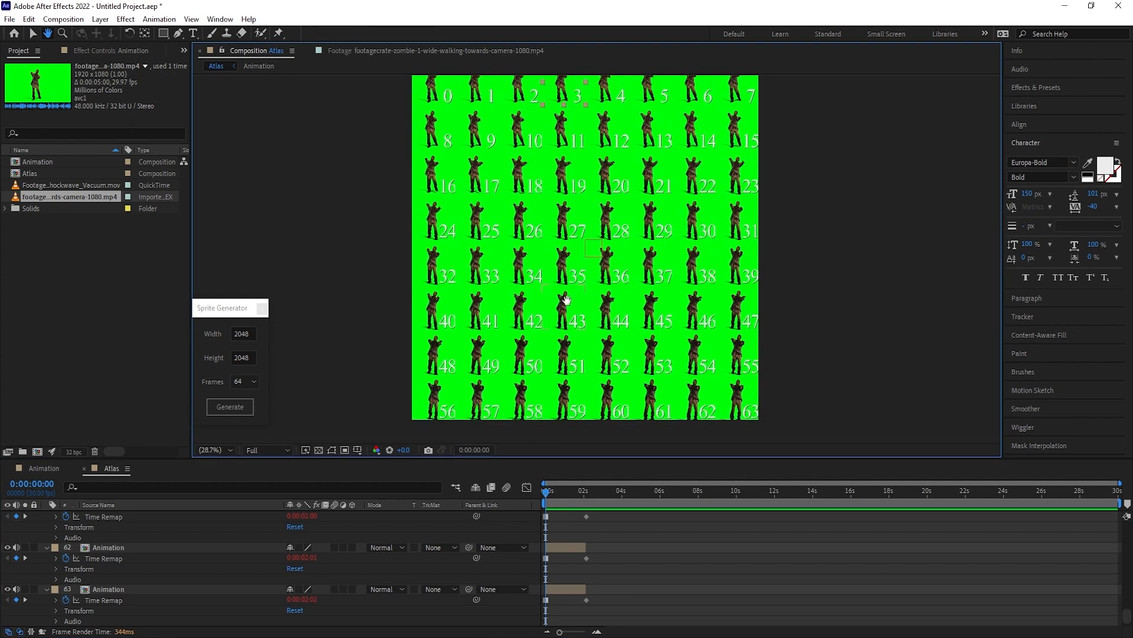
left_click(211, 448)
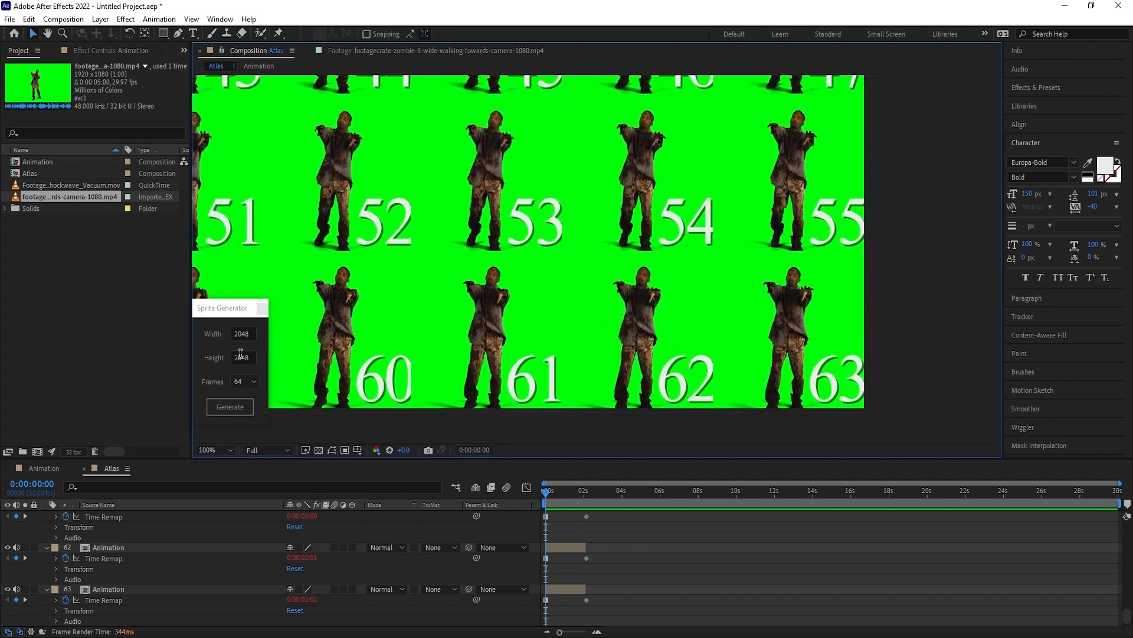
left_click(230, 406)
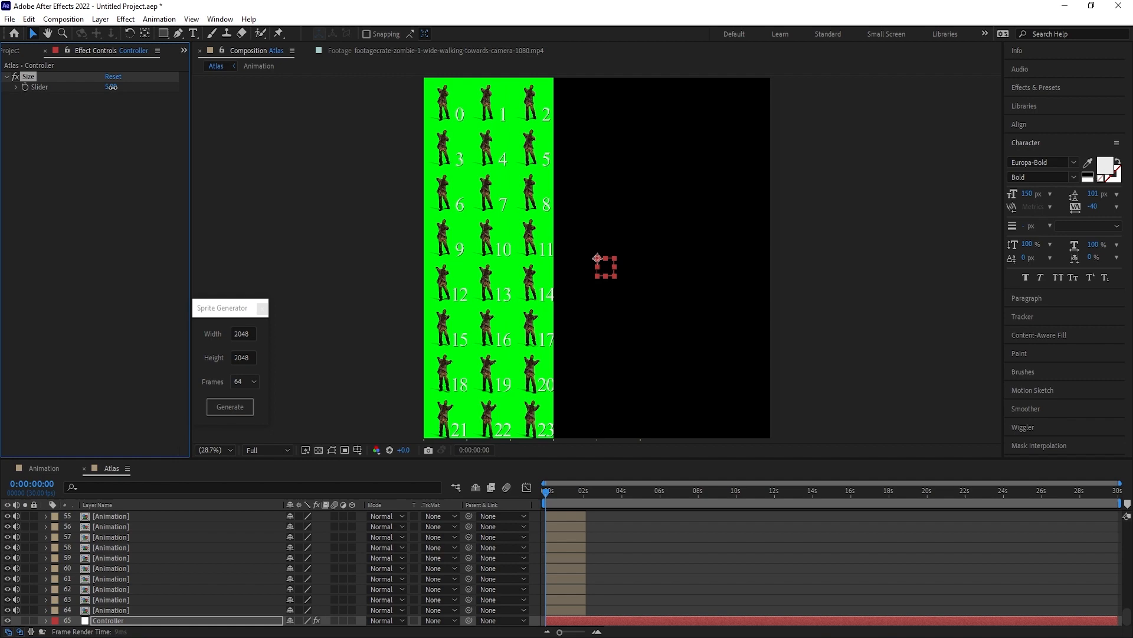
Try Controller Size values like 3, then restore it to 8 tiles per row
left_click(230, 406)
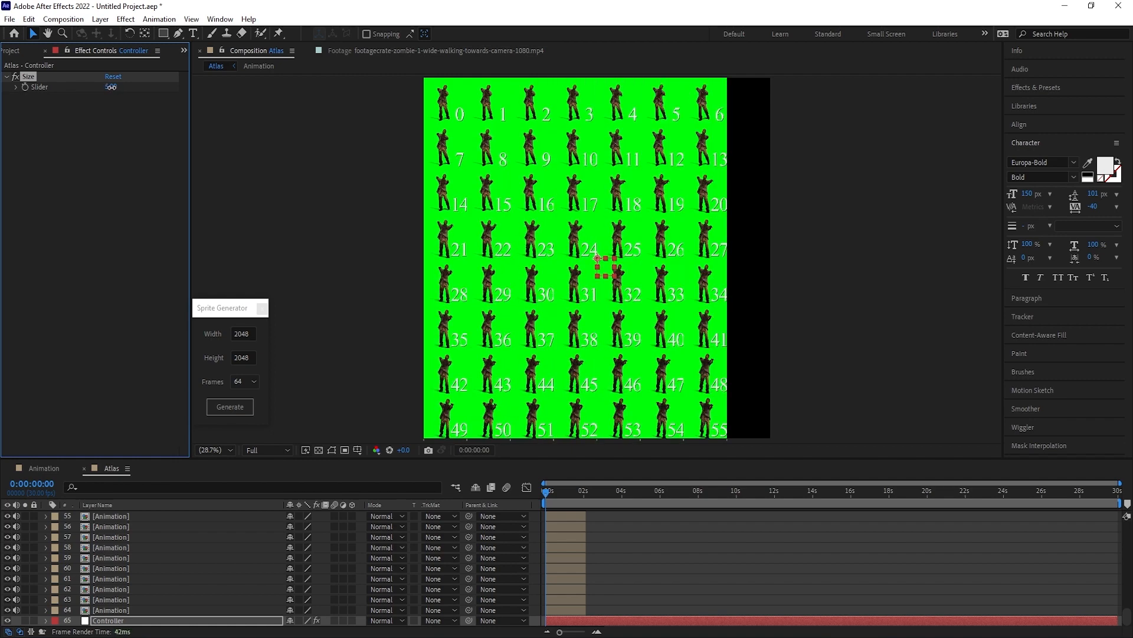
type("3.00")
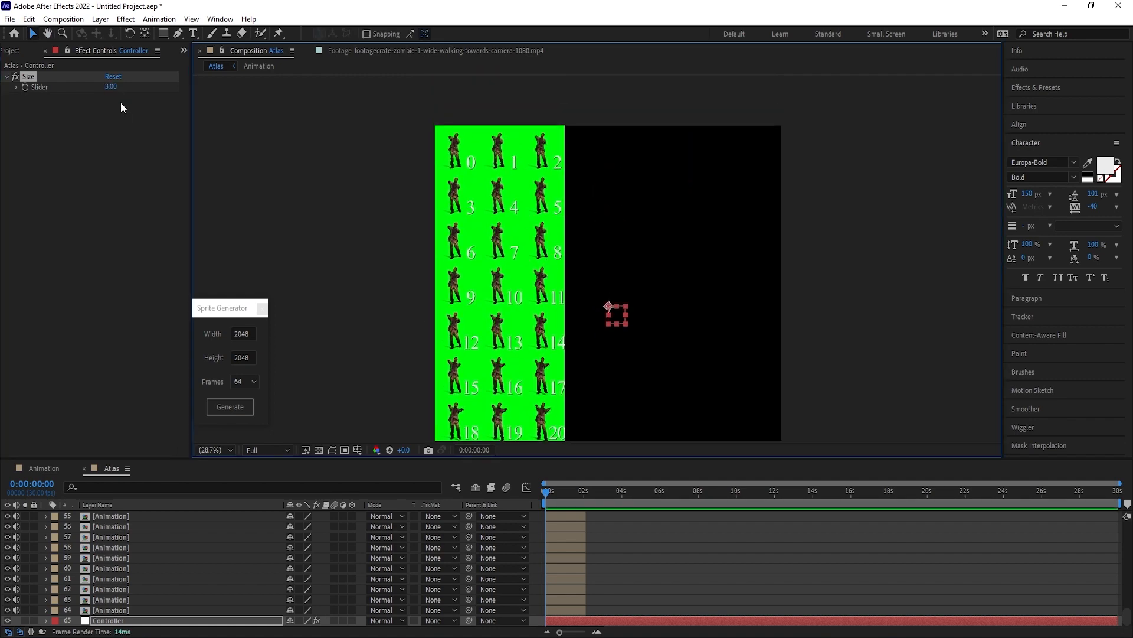
left_click_drag(111, 86, 137, 86)
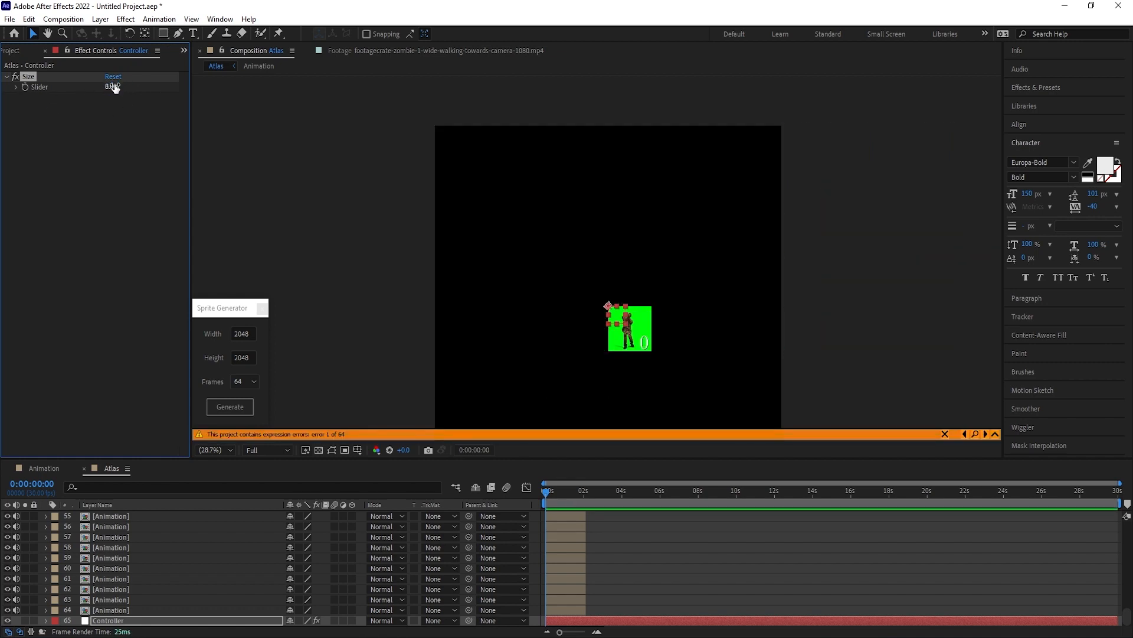
left_click(230, 406)
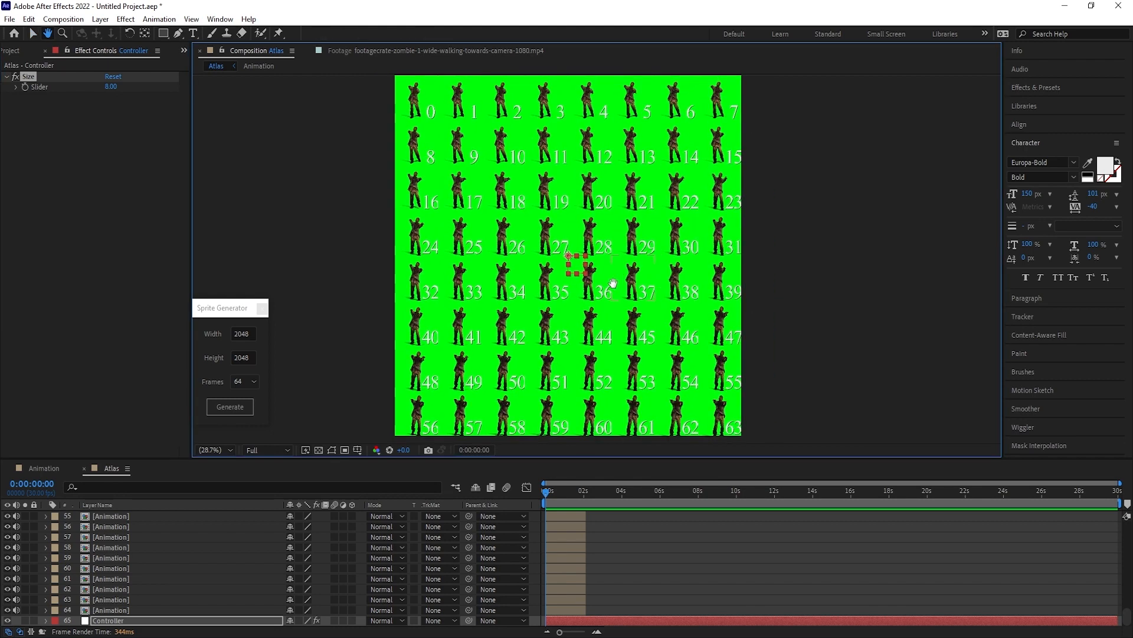
left_click(258, 66)
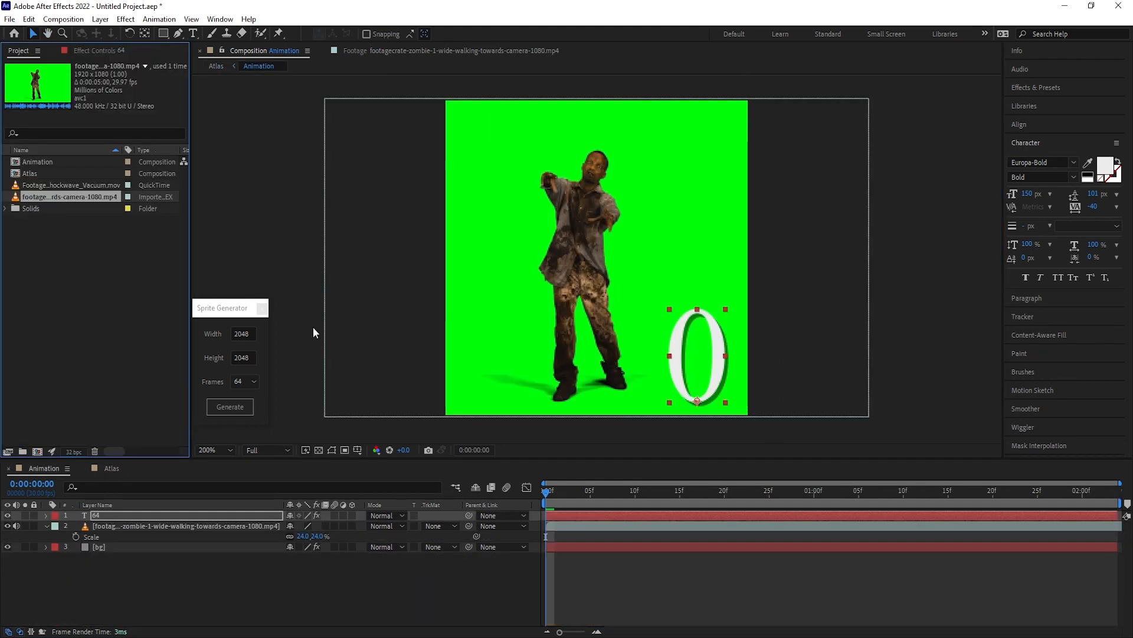
Swap the zombie layer for the blue particle shockwave clip so every Atlas tile shows it
left_click(185, 525)
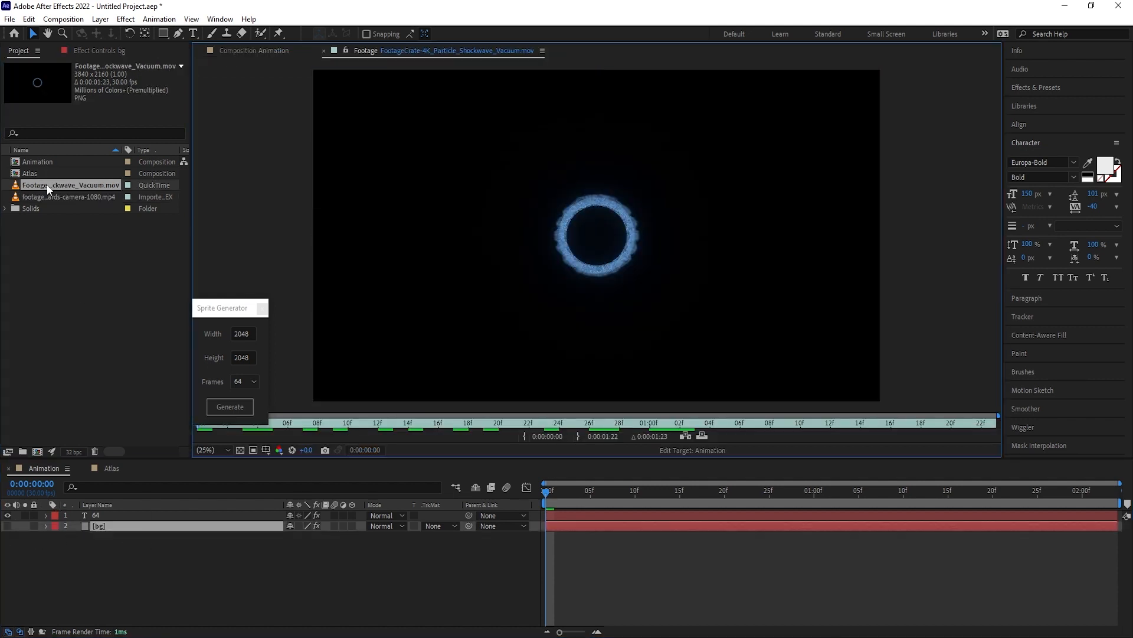
left_click(455, 423)
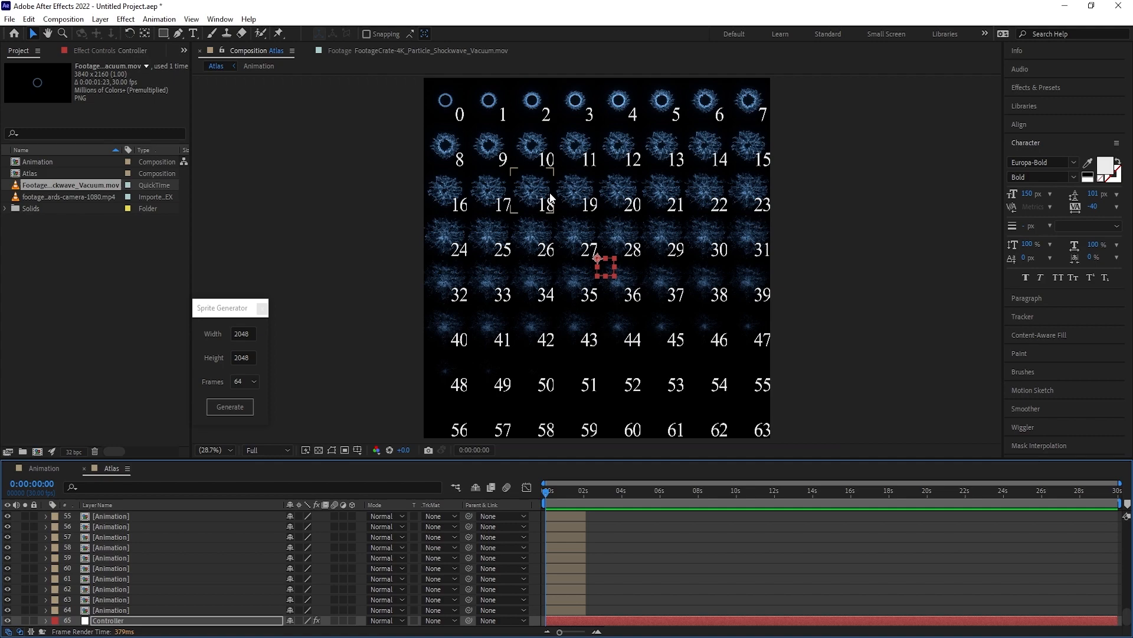
Return to the Animation comp to check the shockwave layer at 15% scale
left_click(210, 448)
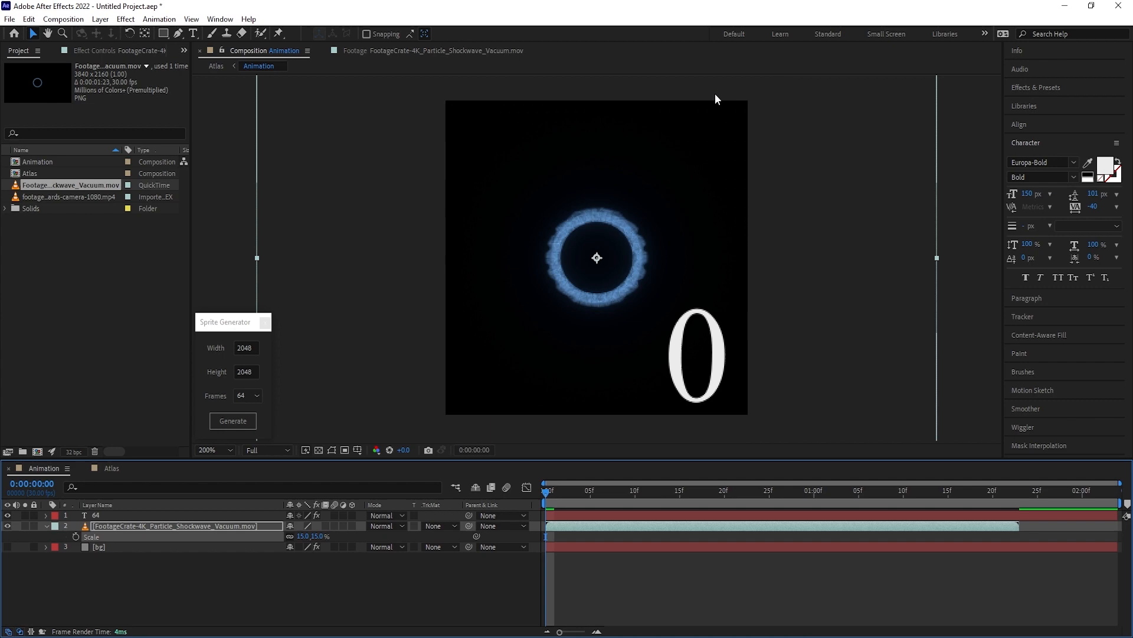
mouse_move(92, 569)
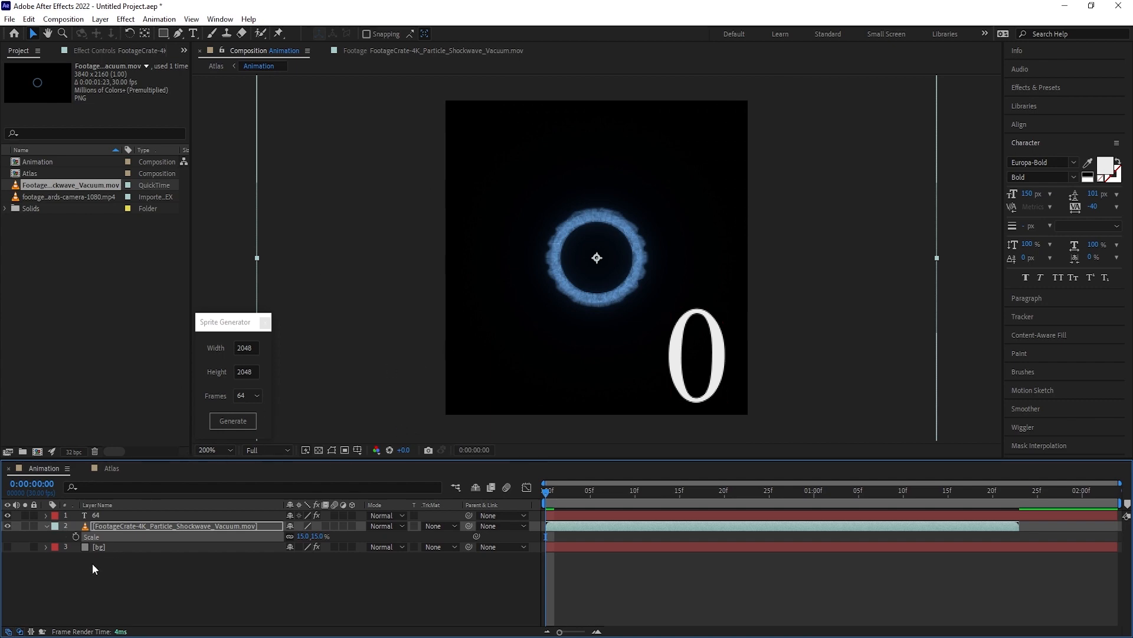